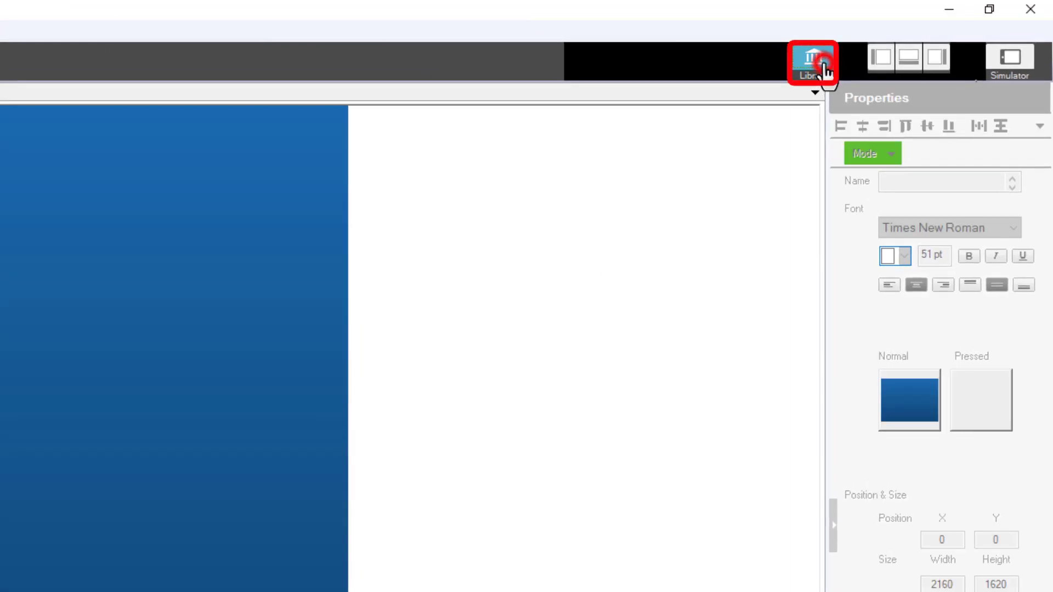
Open the project library to show the empty flags list
left_click(812, 61)
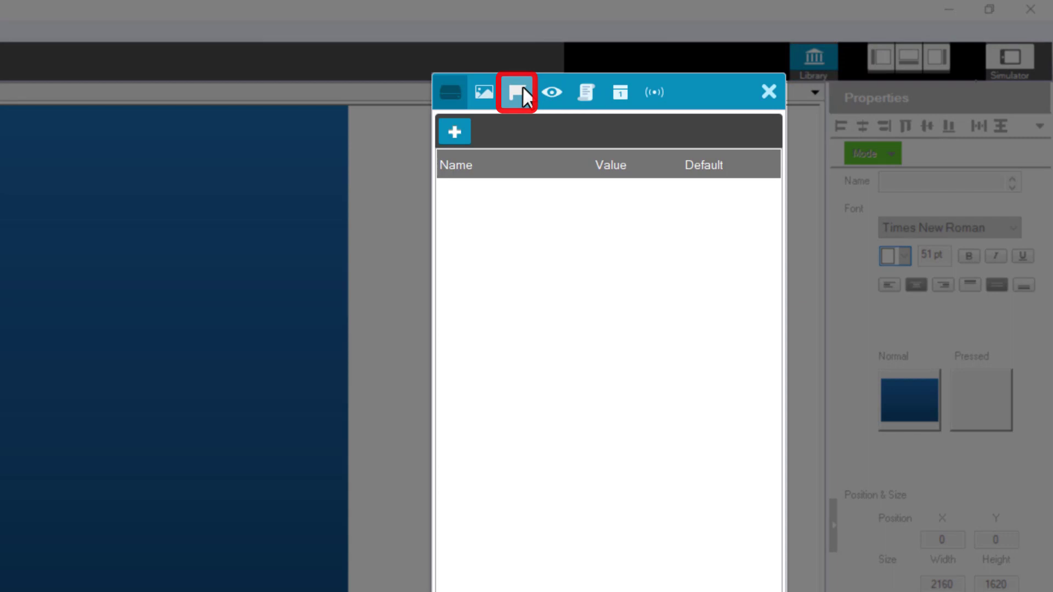
mouse_move(517, 92)
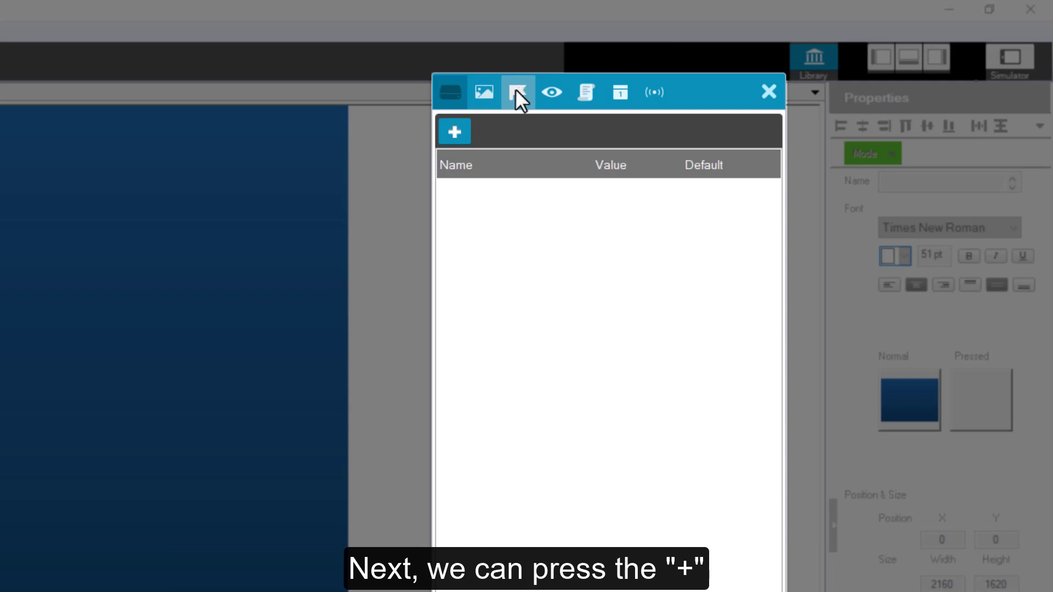
Start a new flag with the numeric 0–10 ASCII range type and default 0
left_click(455, 131)
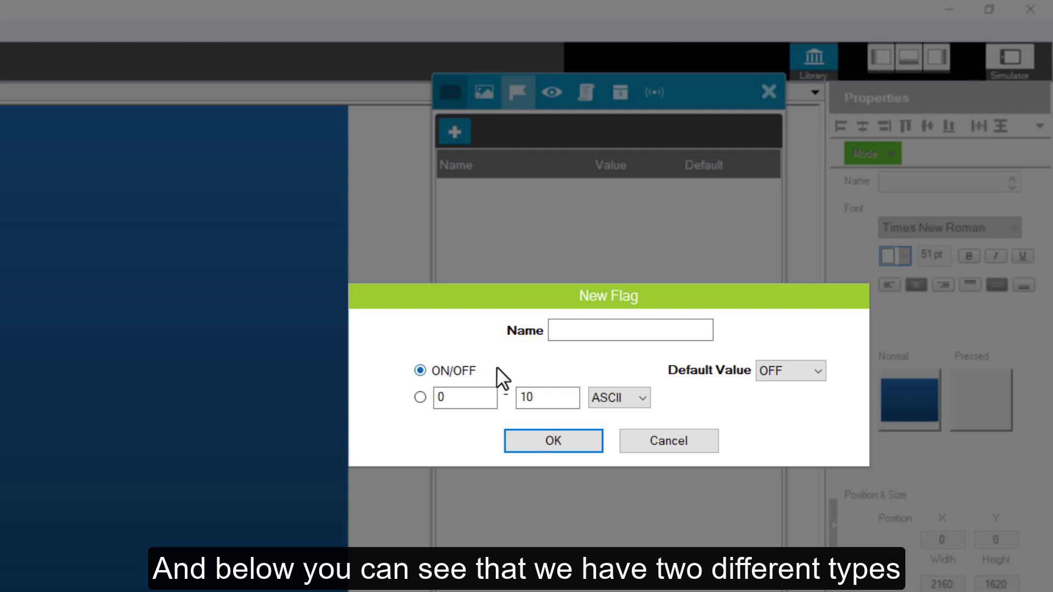
left_click(446, 370)
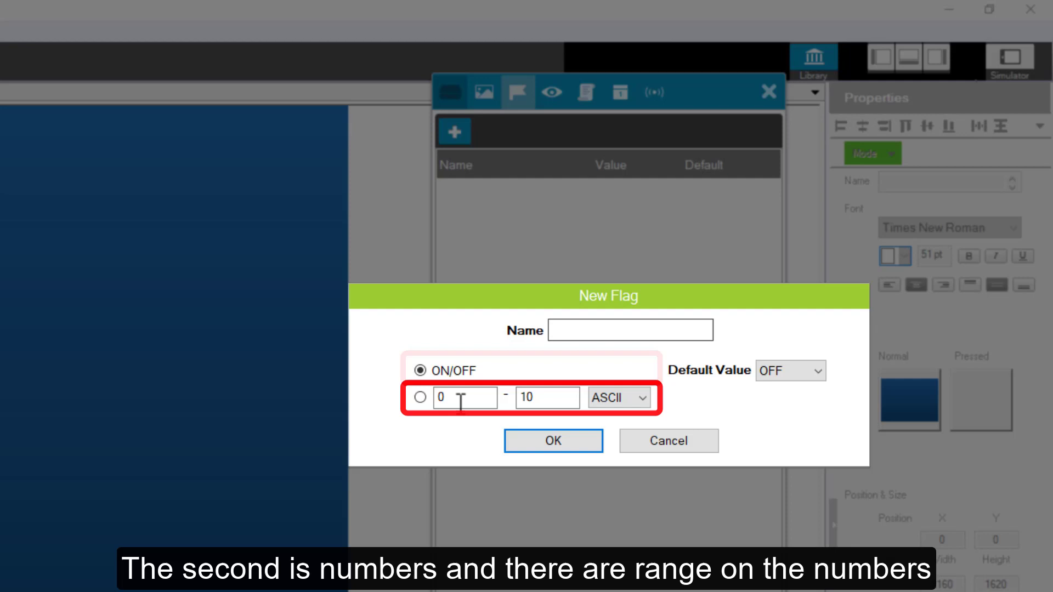
left_click(418, 397)
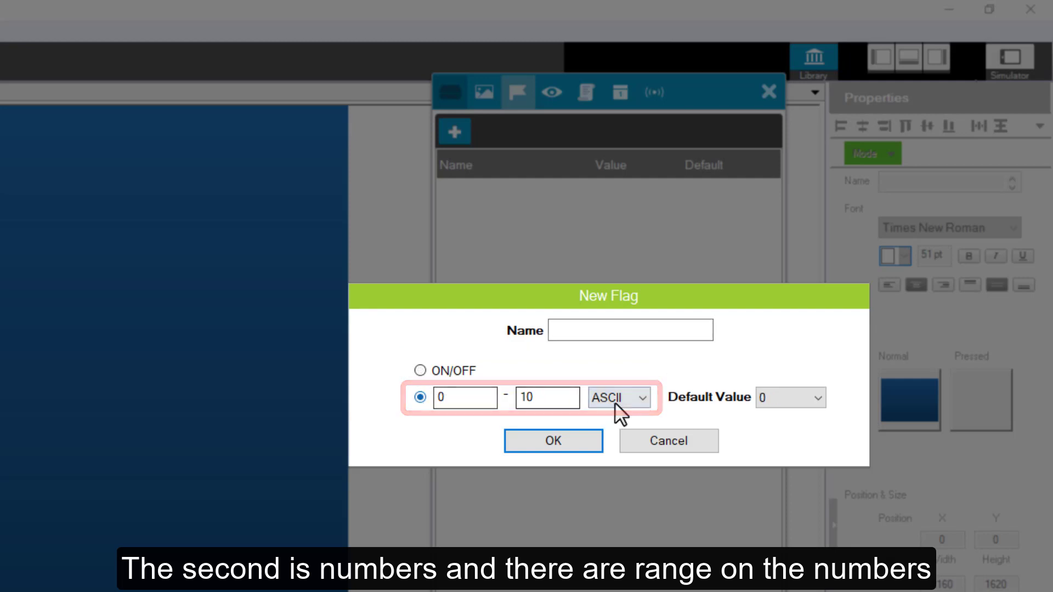
left_click(617, 398)
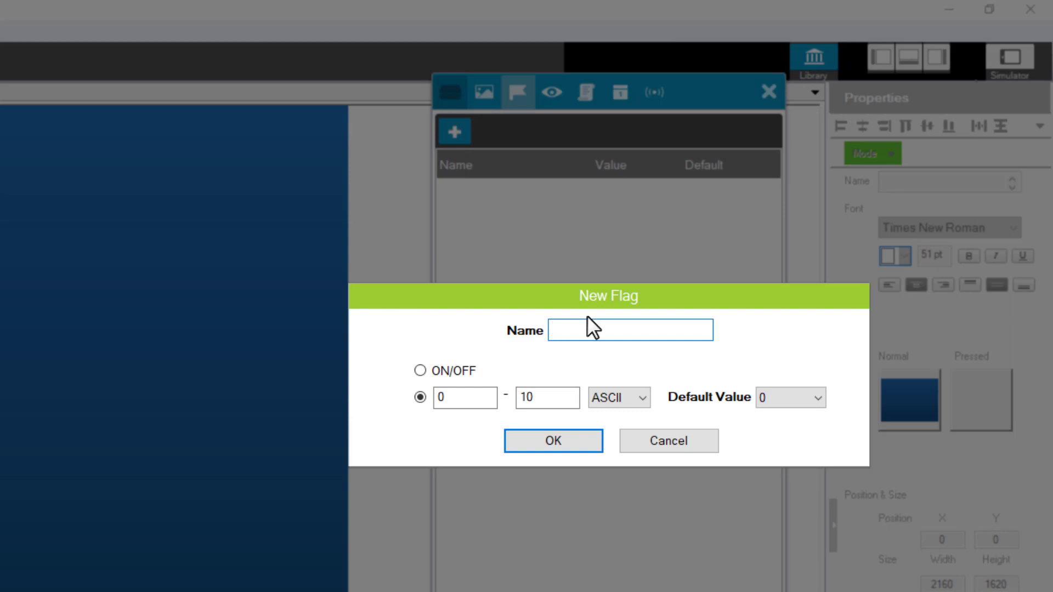
Create the 'Switch' flag as ON/OFF type with default OFF
type("Switch")
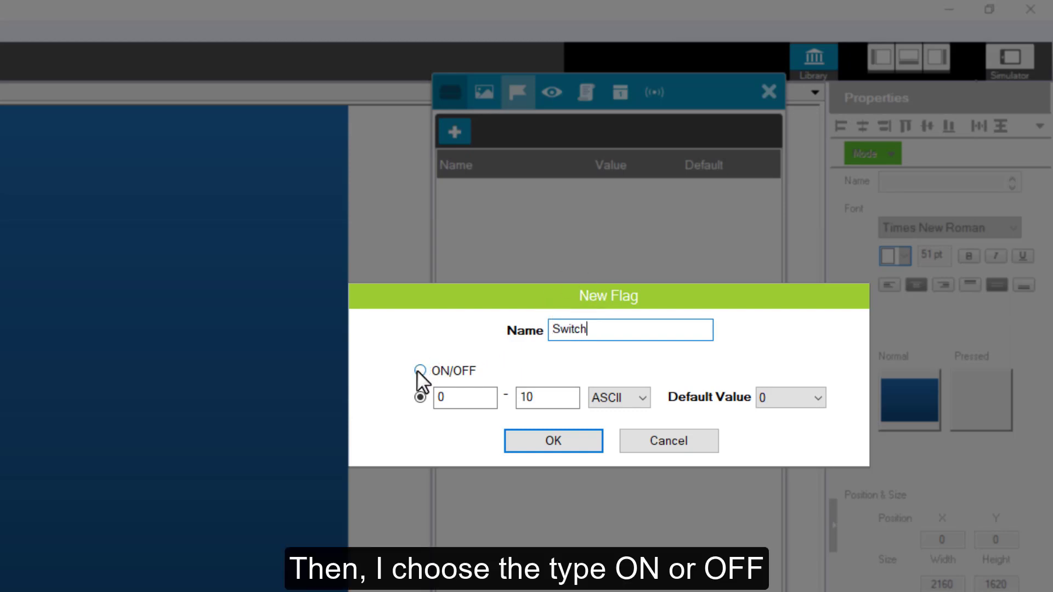
left_click(420, 371)
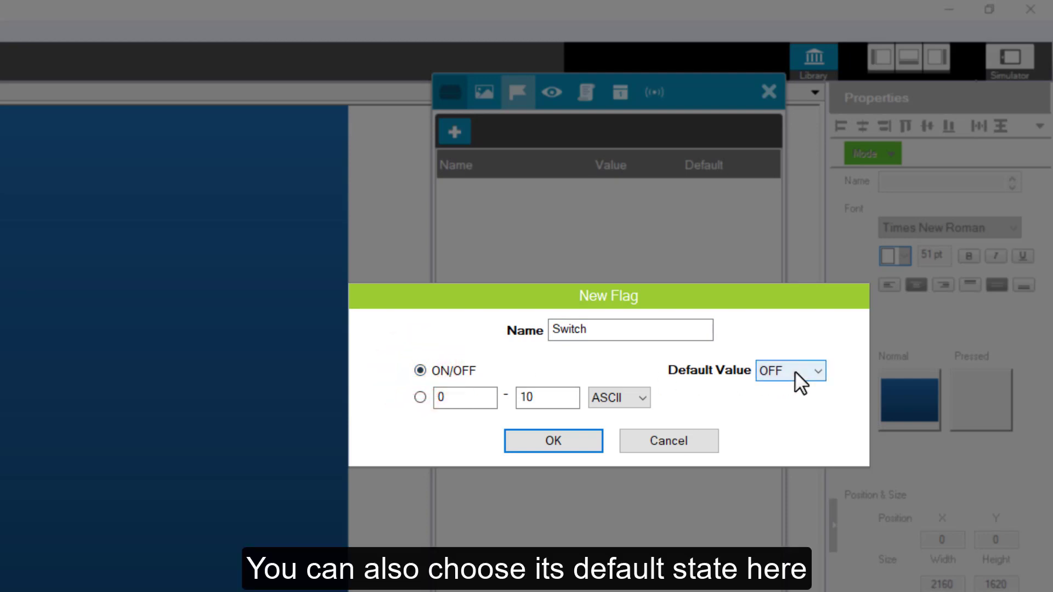
left_click(791, 370)
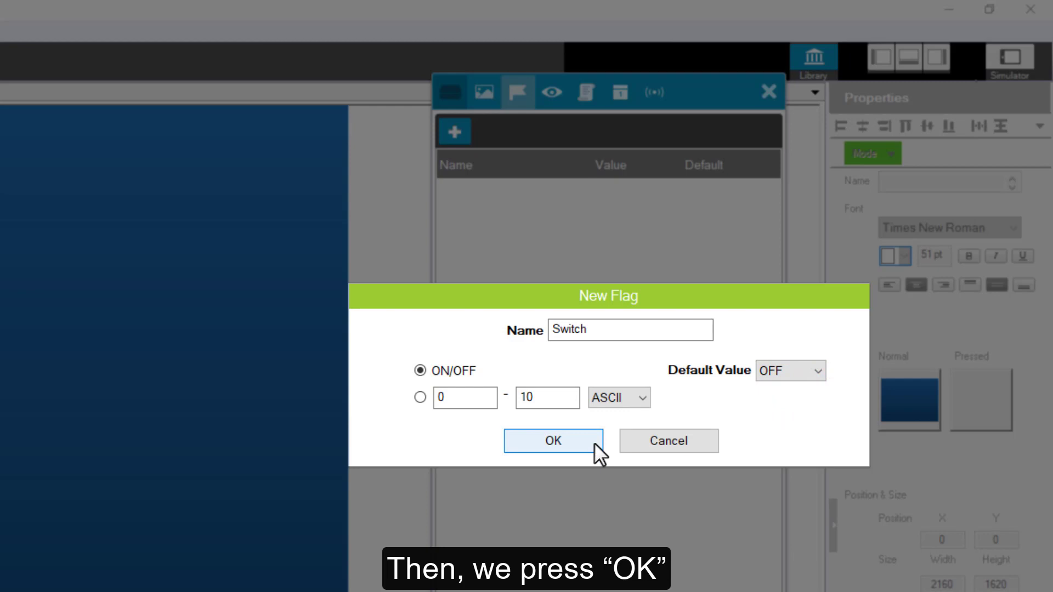
left_click(550, 441)
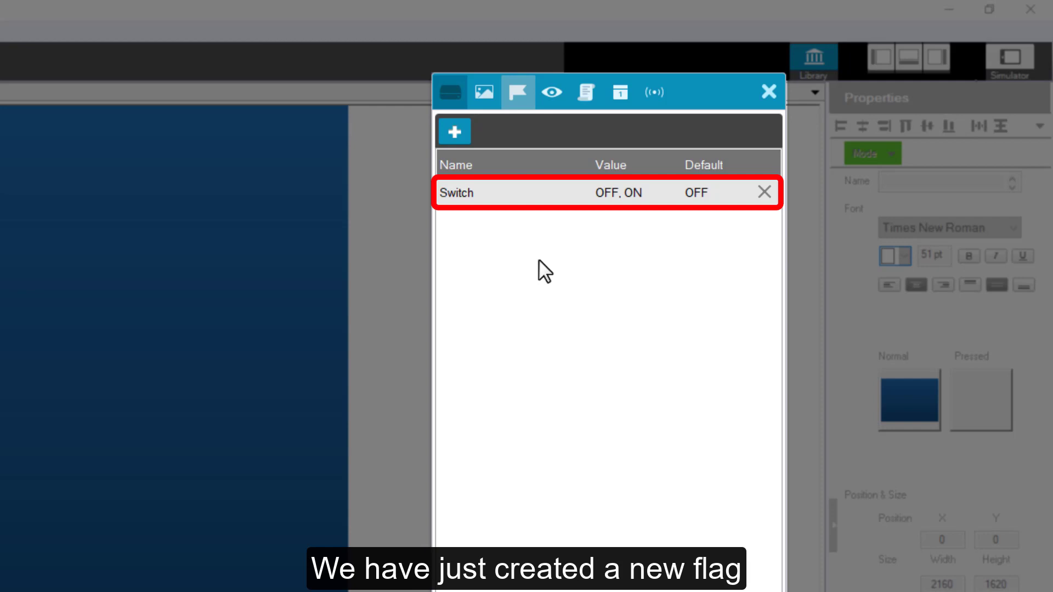
mouse_move(604, 240)
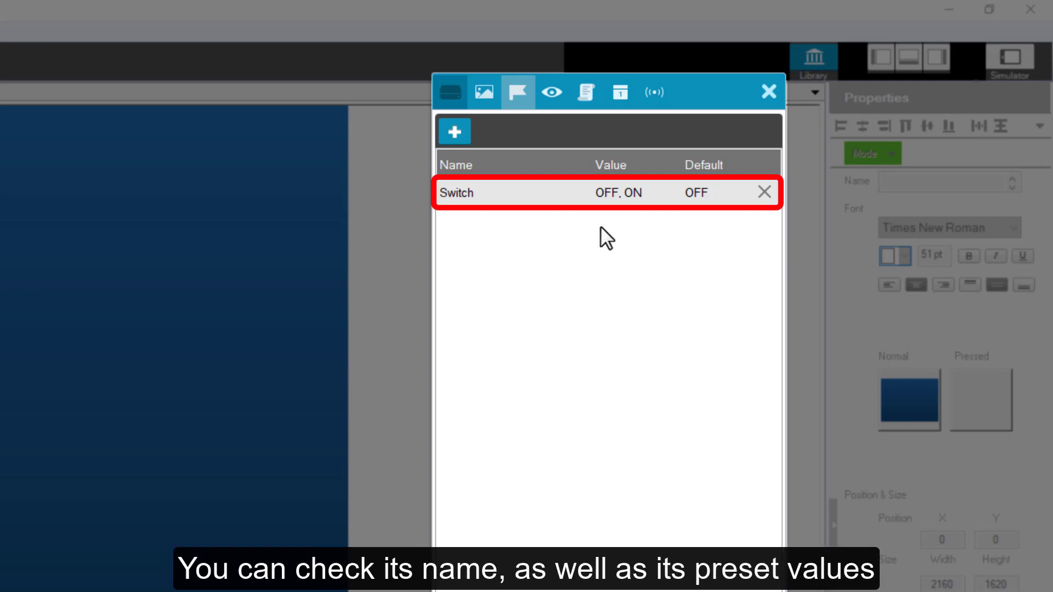
mouse_move(700, 228)
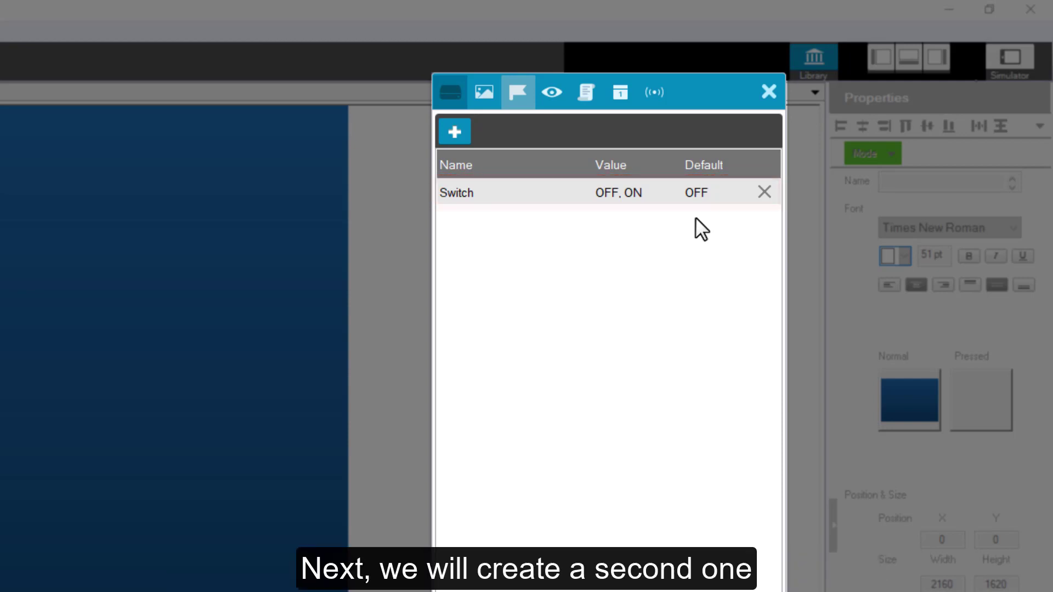
mouse_move(619, 201)
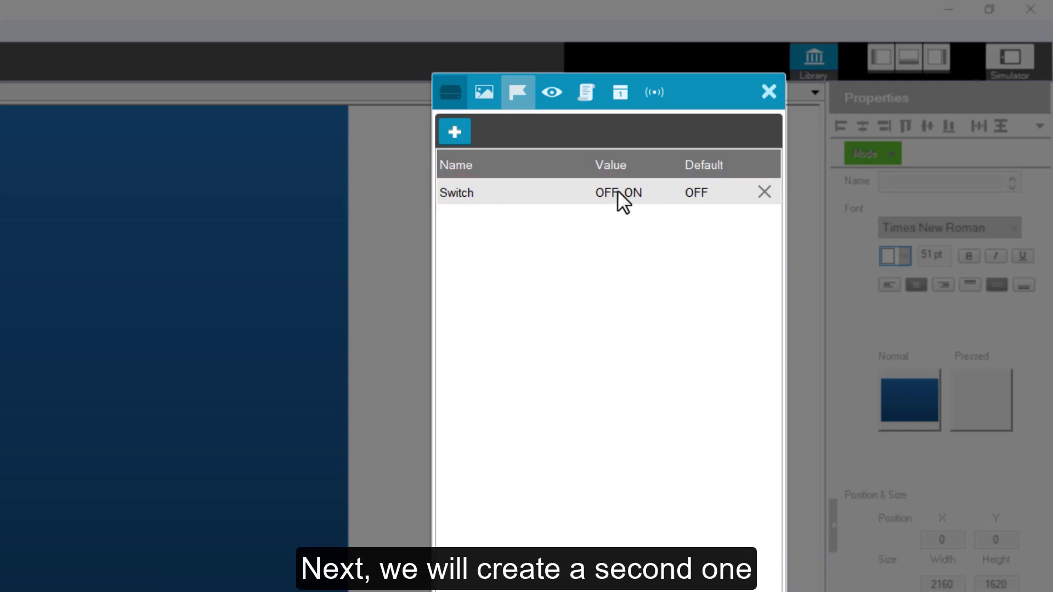
Add a 'Number' flag with the 0–10 ASCII range type and default 0
left_click(455, 131)
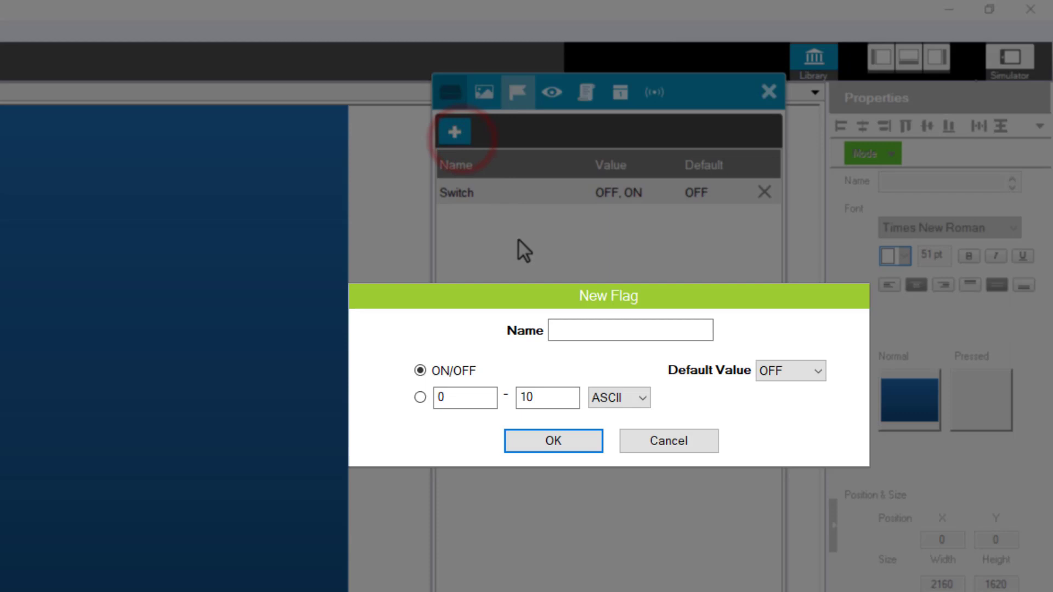
left_click(630, 329)
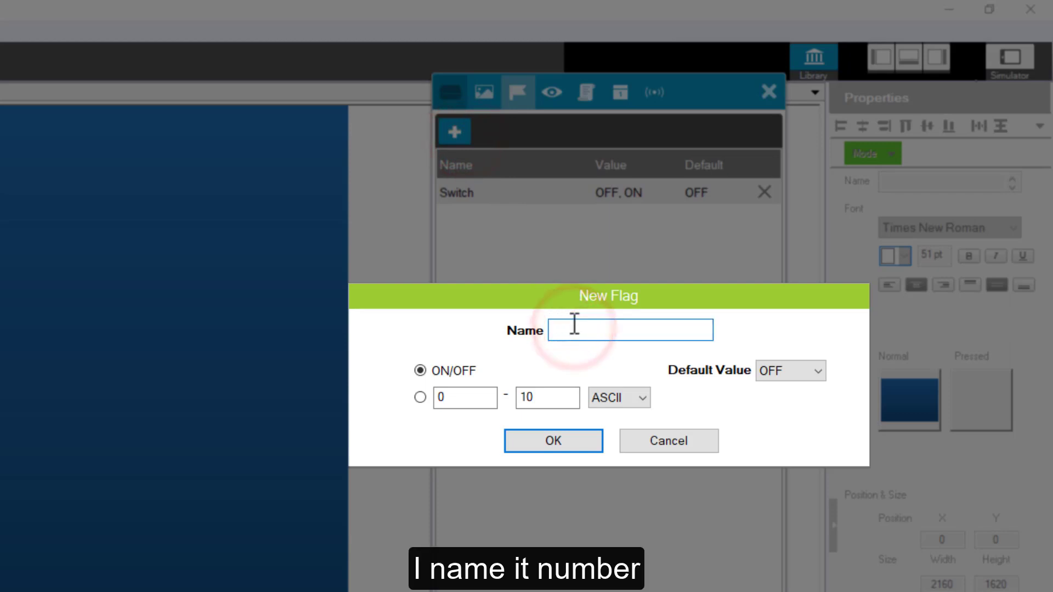
type("Number")
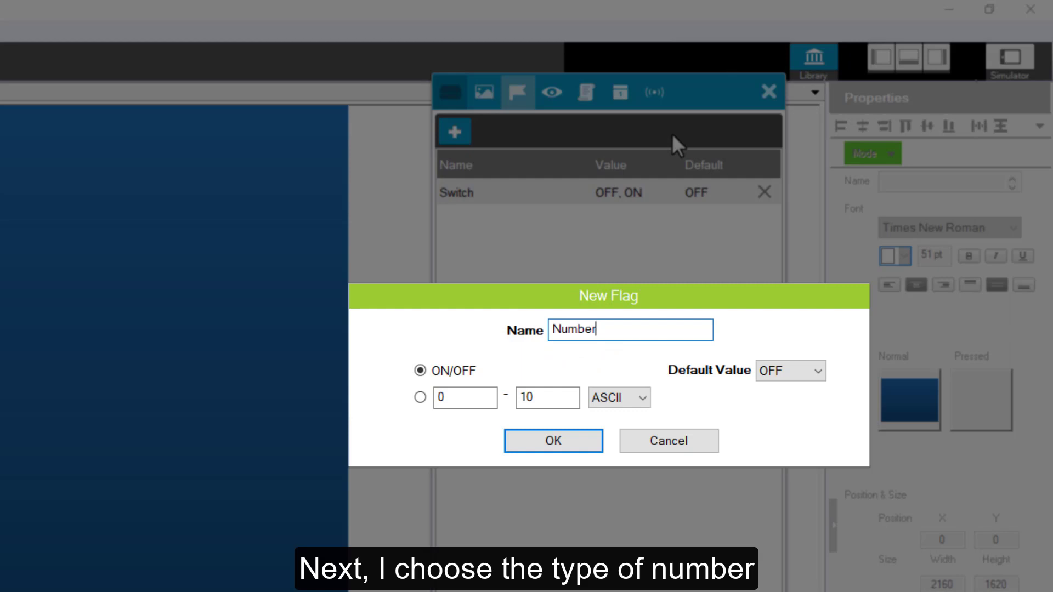
mouse_move(517, 366)
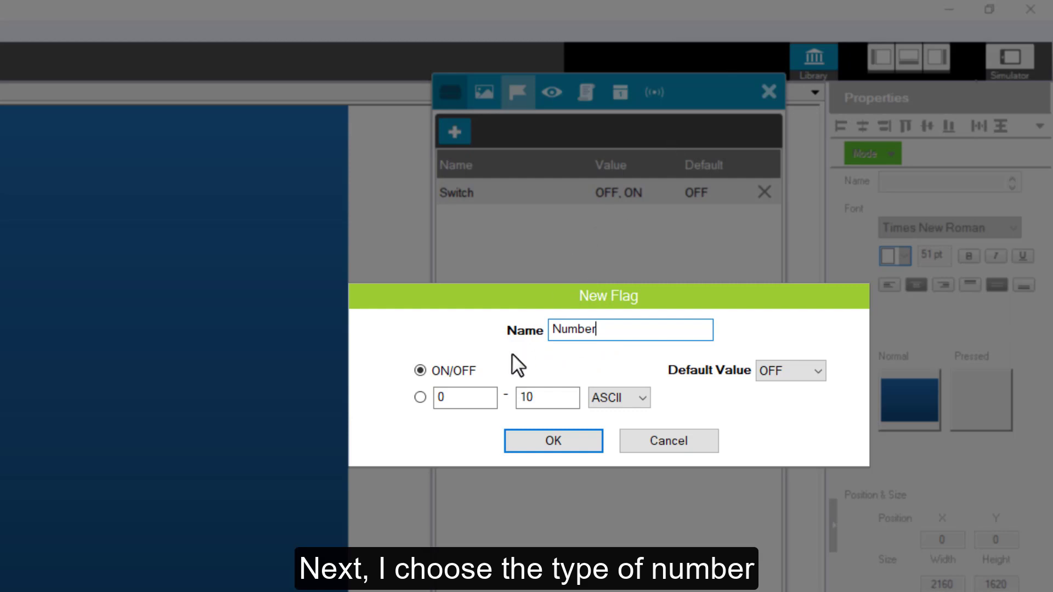
left_click(420, 397)
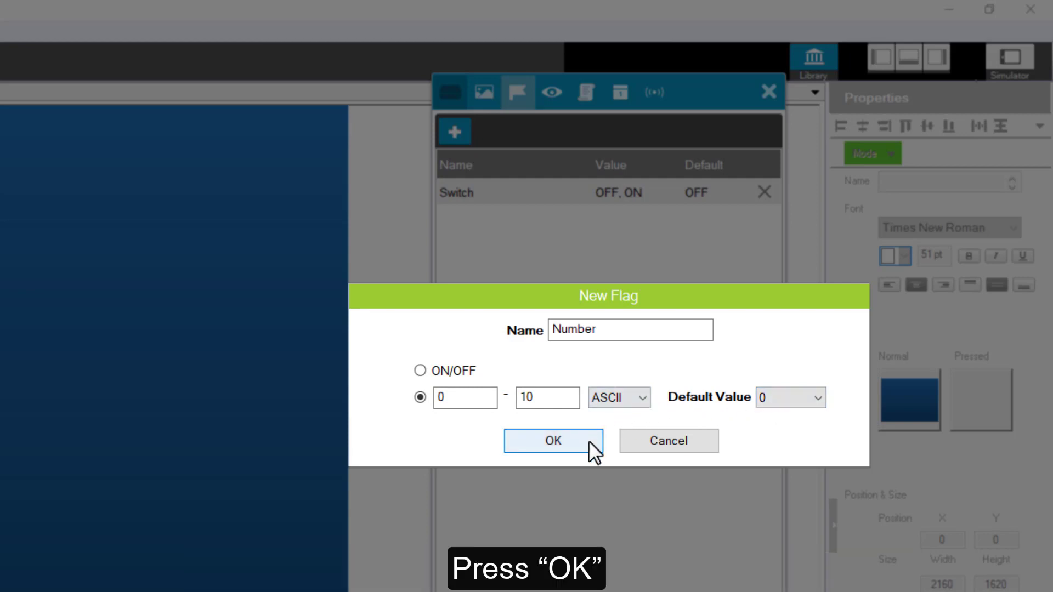
left_click(553, 441)
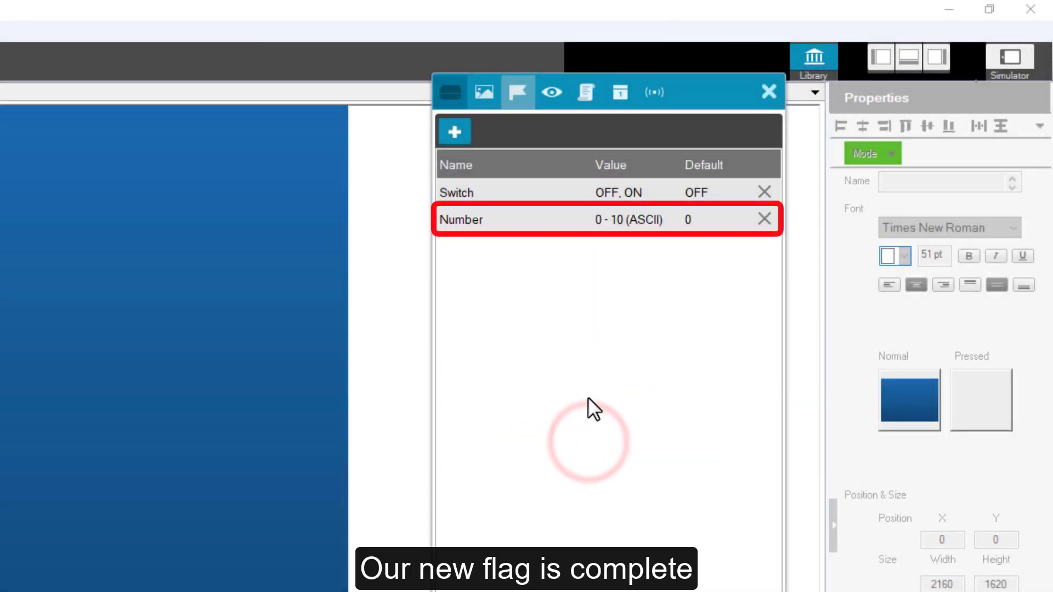